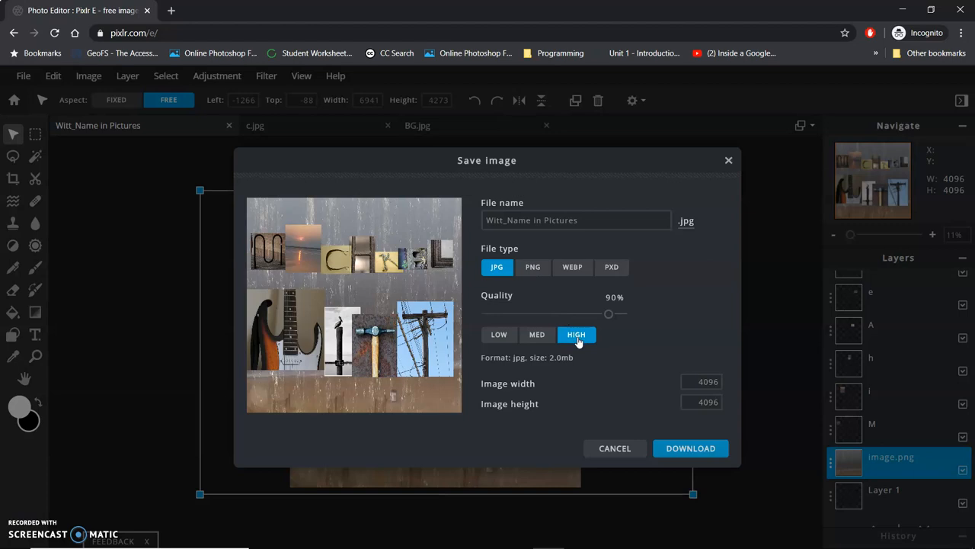
Step: Download the 4096×4096 name collage as a JPG at HIGH 90% quality
{"action": "left_click", "coordinate": [690, 448]}
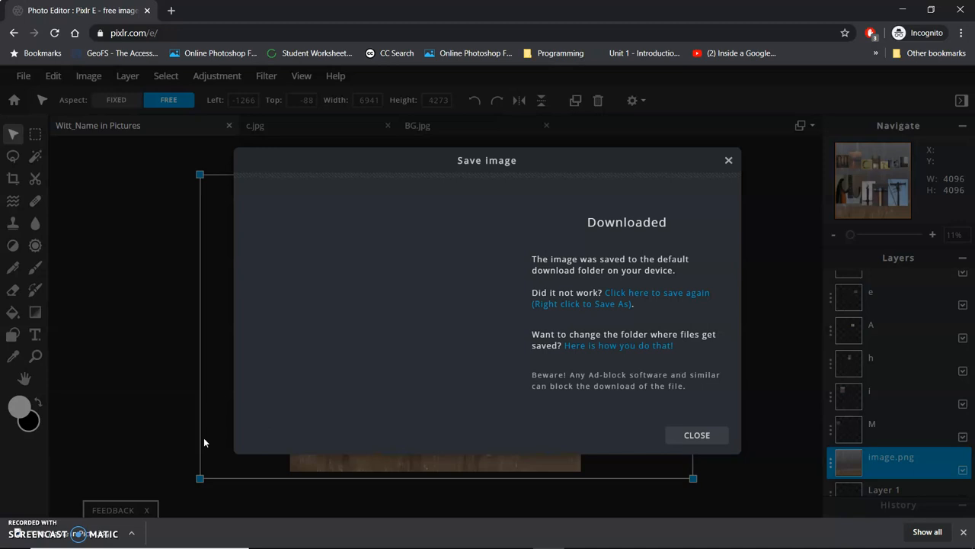